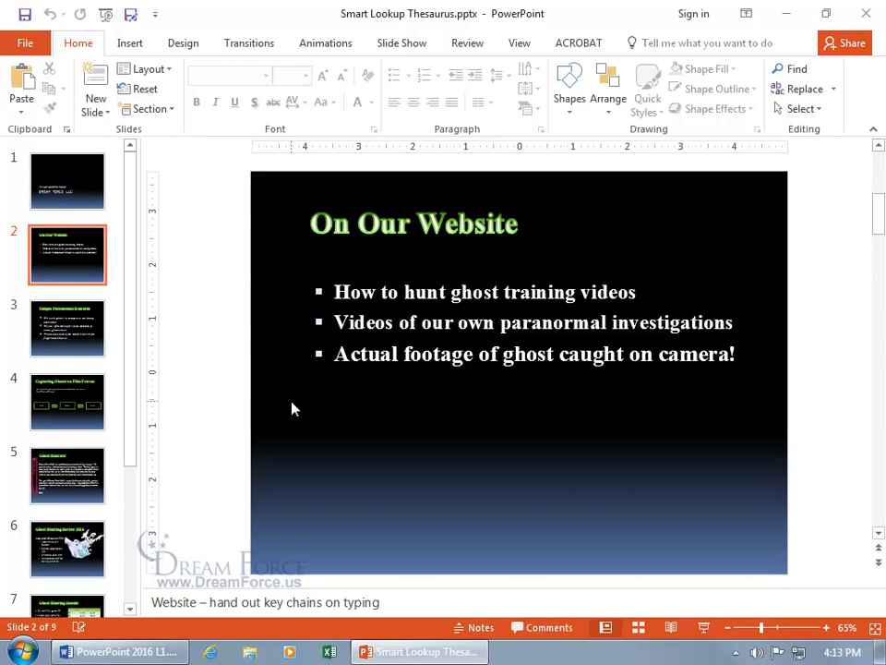
mouse_move(306, 399)
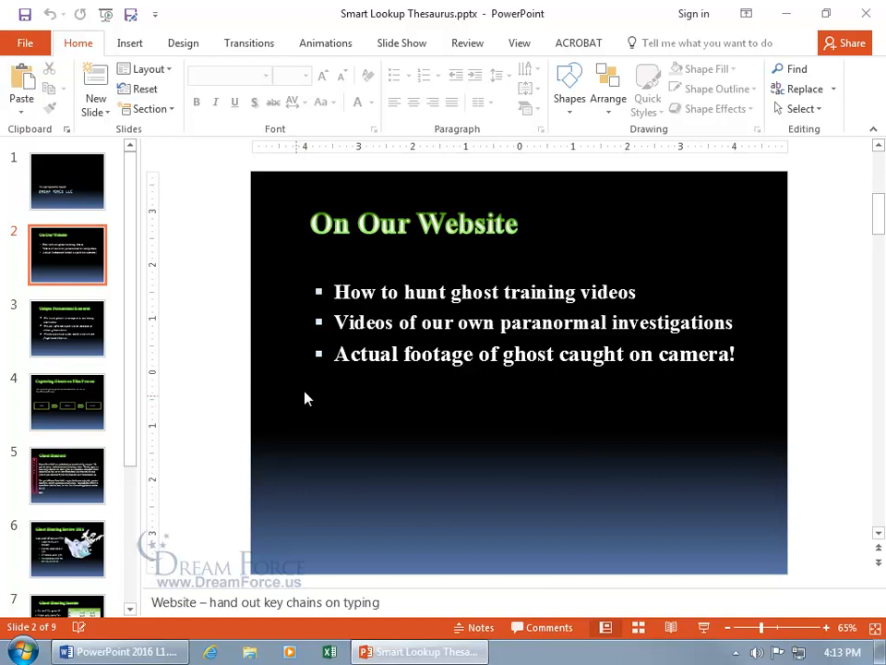
mouse_move(388, 398)
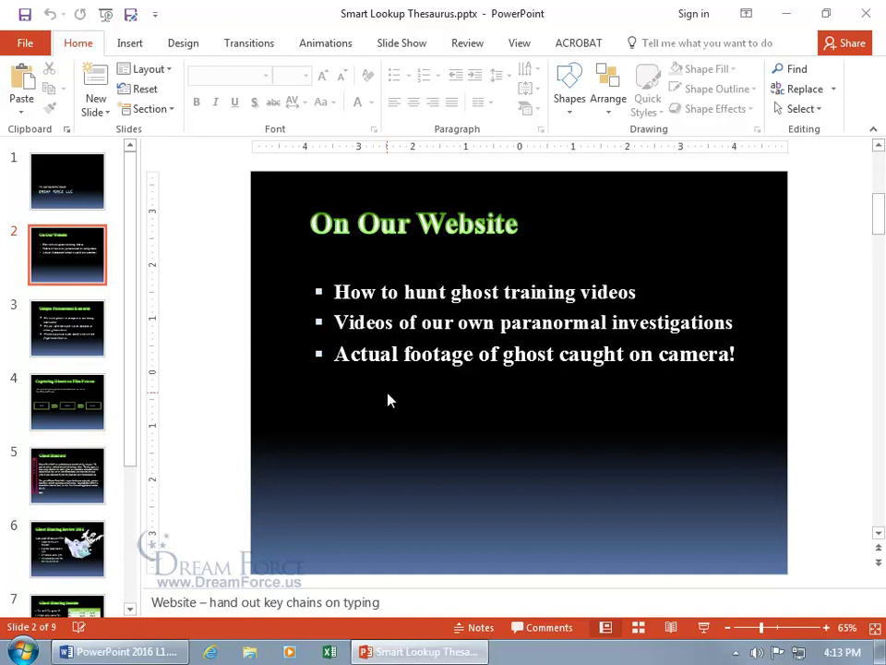
Step: Select the word 'hunt' in the first bullet of the On Our Website slide
double_click(425, 292)
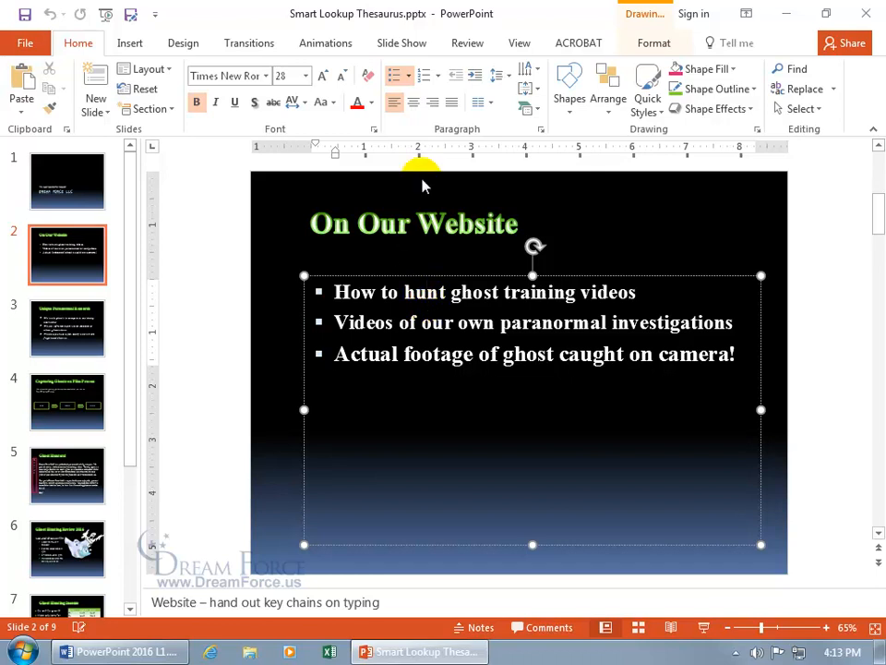
Step: Switch to the Review tools and bring up the context menu for 'hunt'
left_click(467, 42)
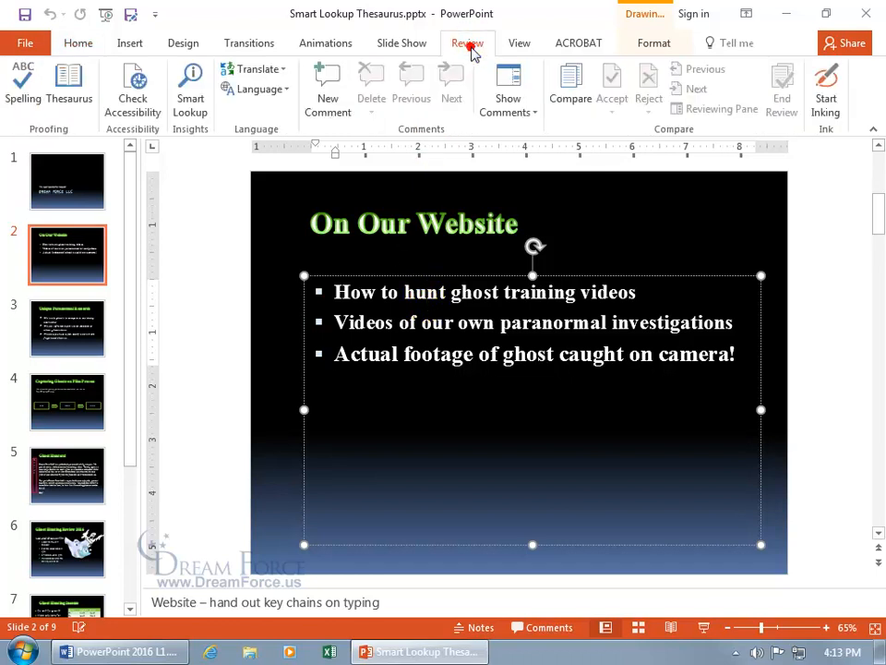
mouse_move(192, 130)
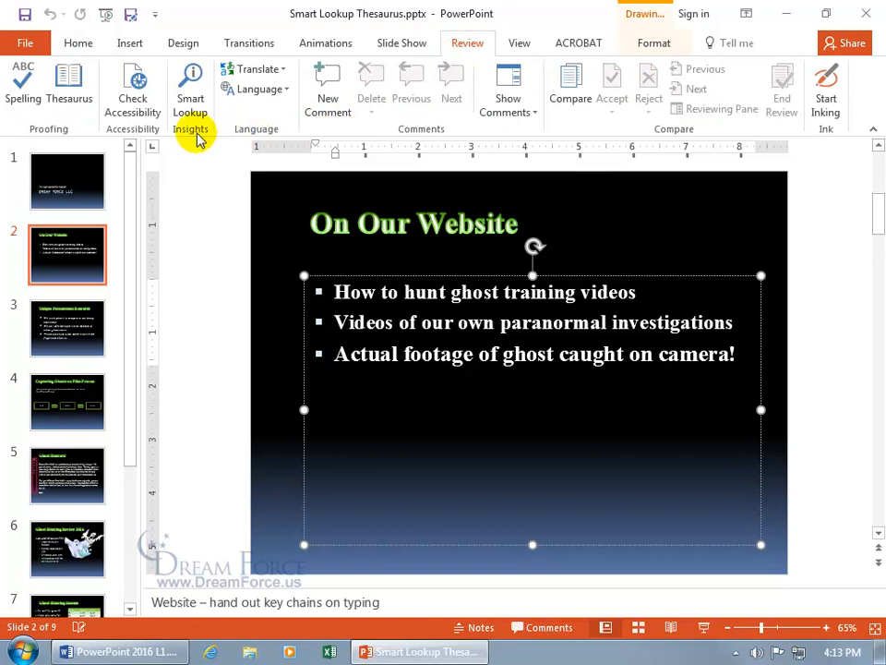
mouse_move(190, 89)
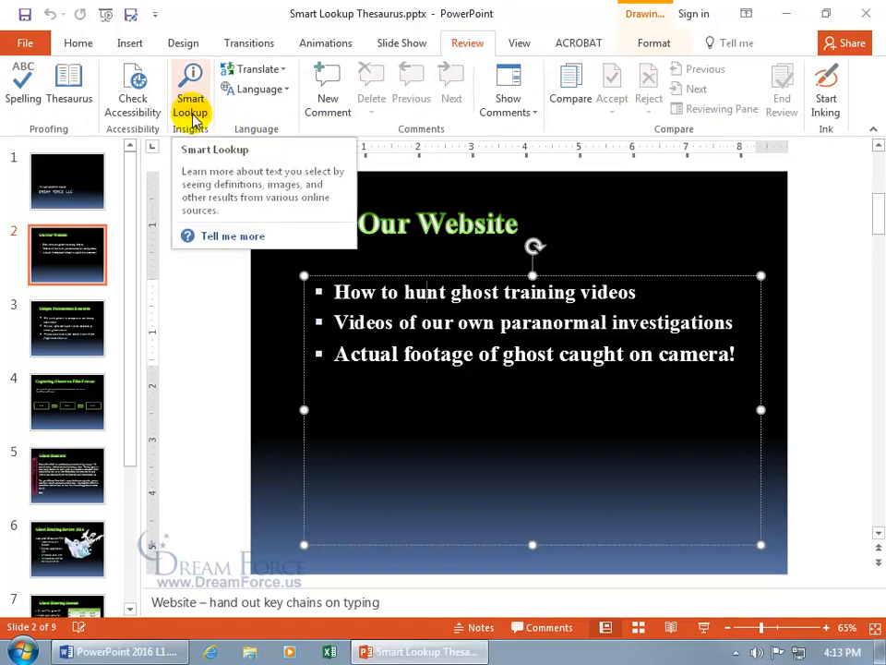
right_click(424, 291)
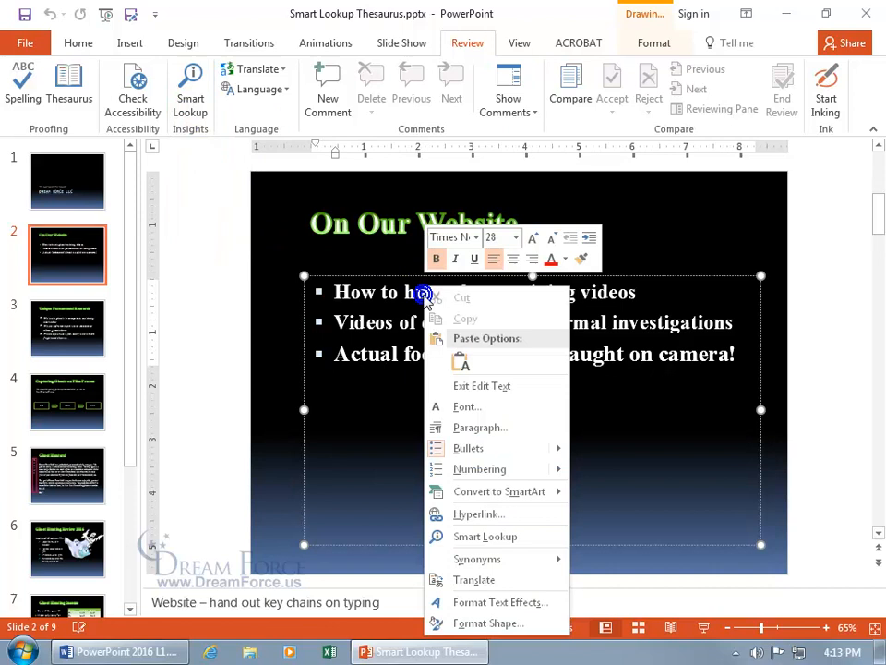
mouse_move(486, 535)
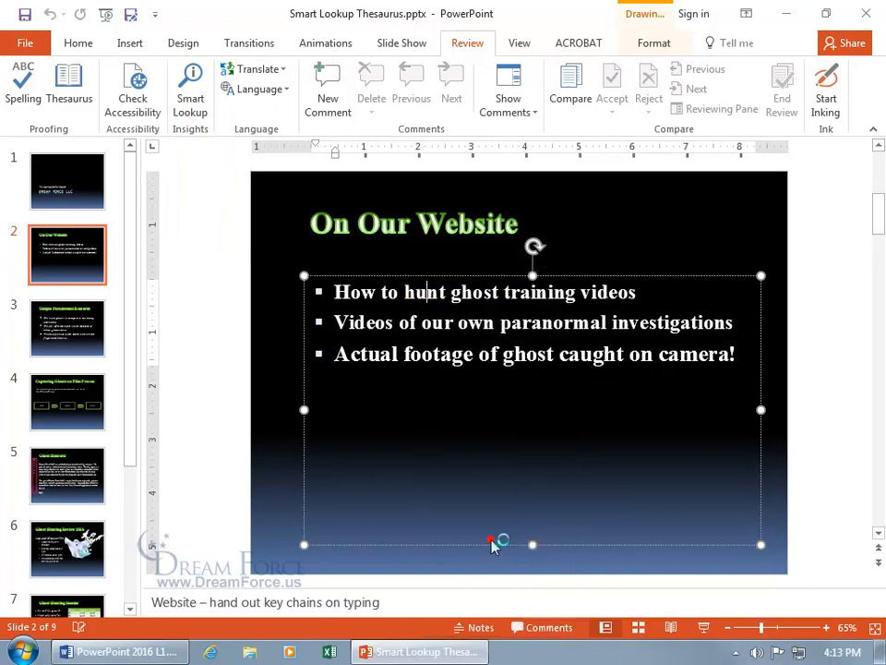
Step: Run Smart Lookup on 'hunt', view its Define dictionary entry, then return to Explore
left_click(190, 84)
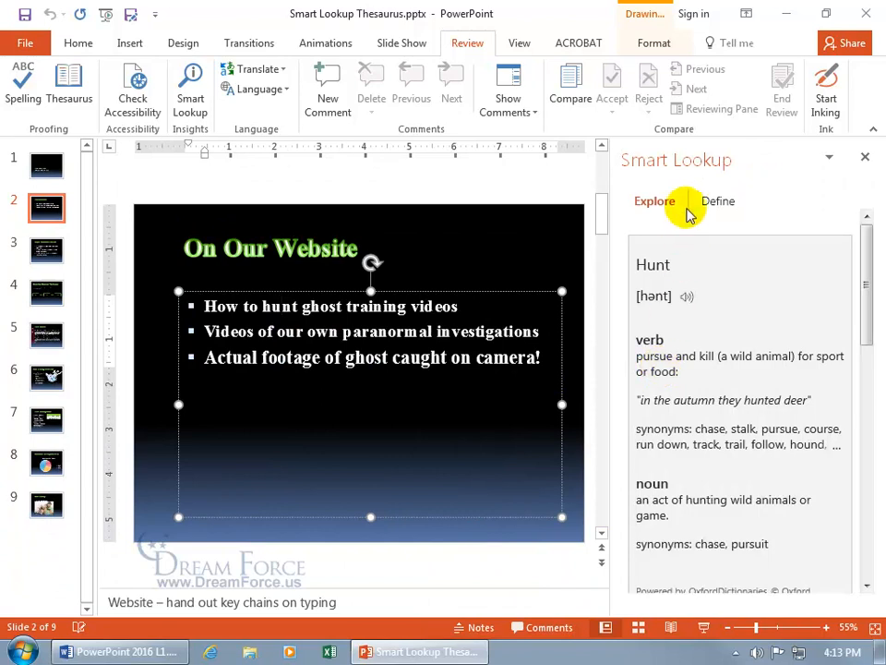
mouse_move(717, 218)
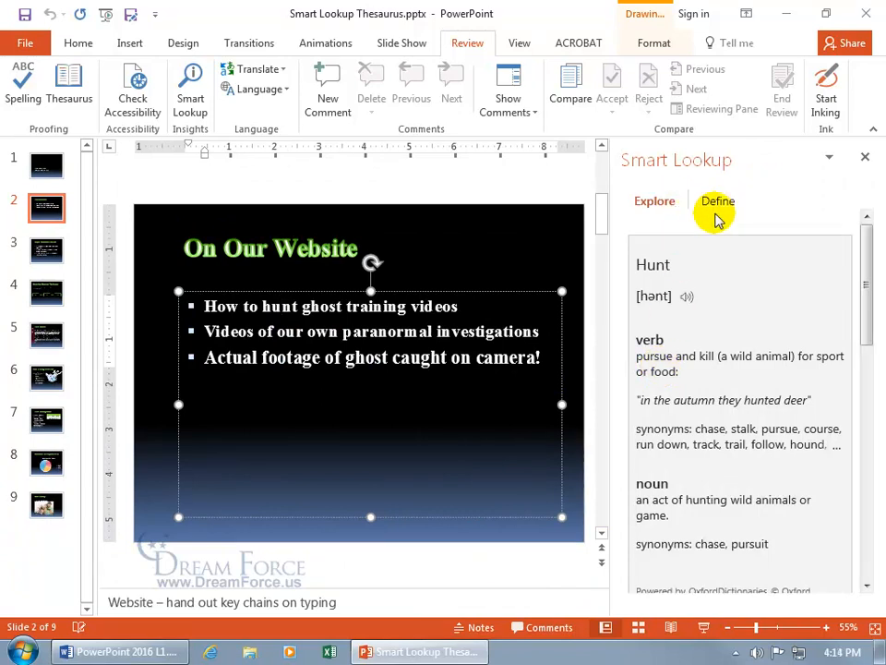
mouse_move(701, 388)
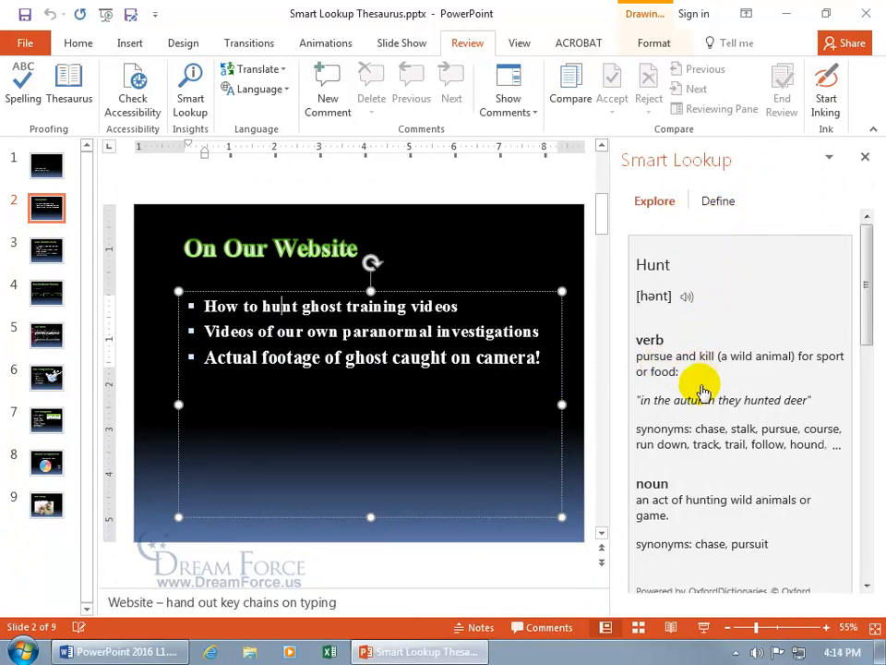
mouse_move(705, 373)
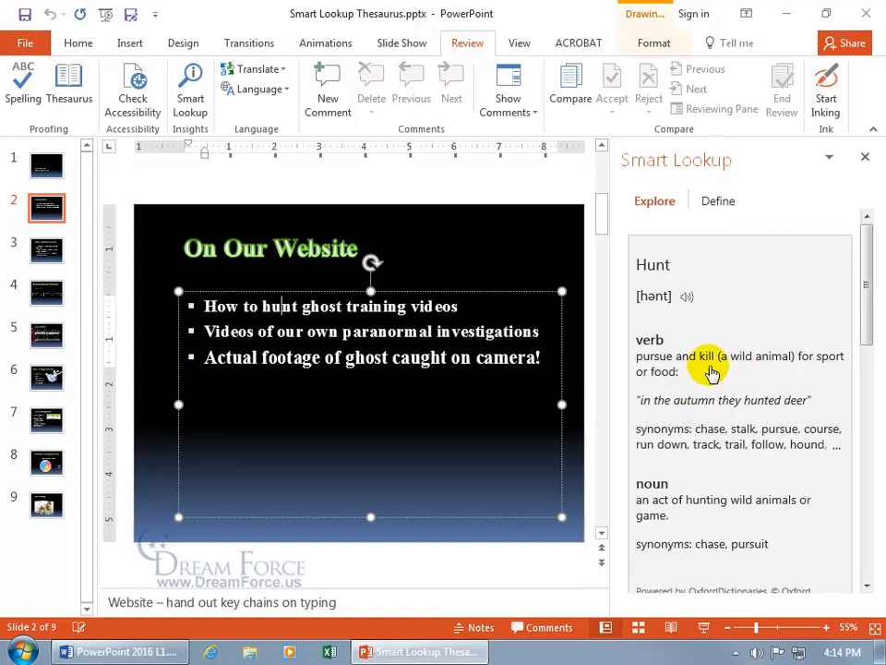
left_click(716, 199)
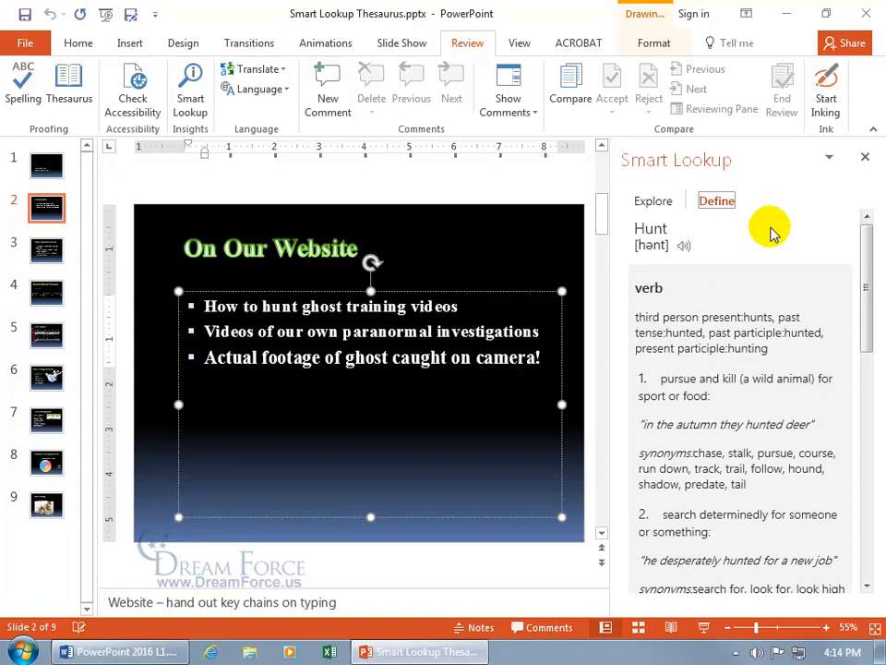
mouse_move(748, 306)
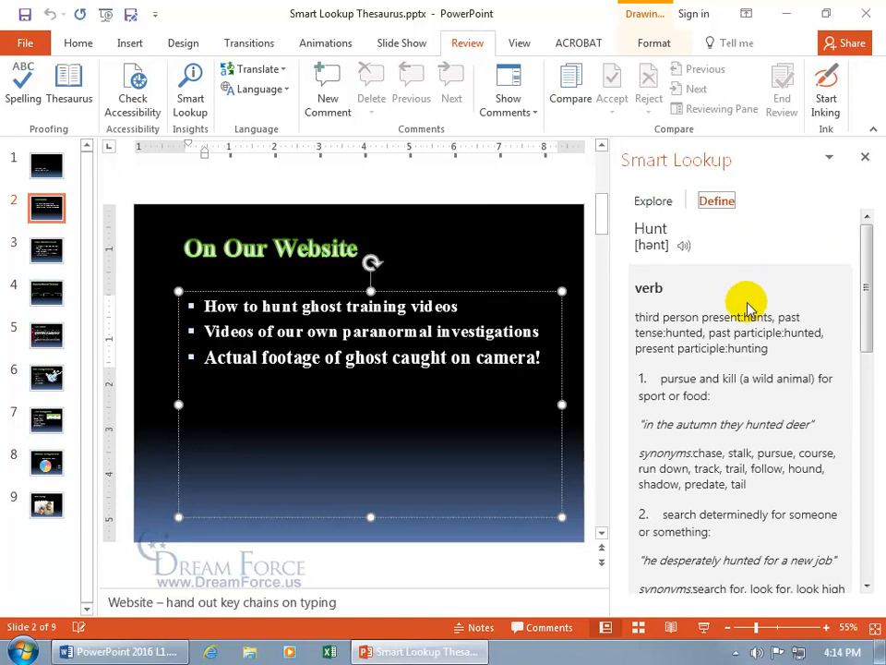
mouse_move(693, 292)
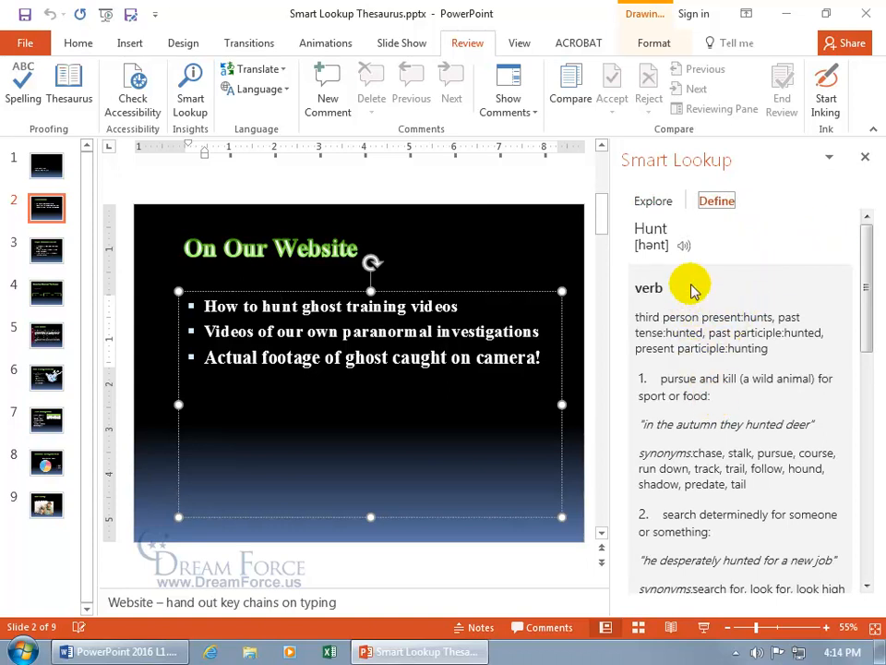
mouse_move(683, 246)
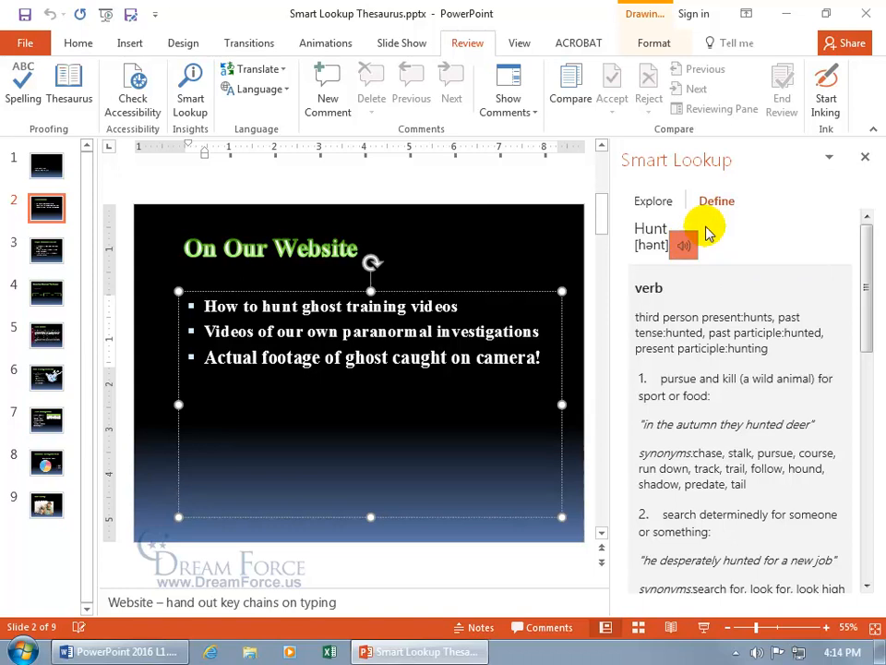
left_click(654, 200)
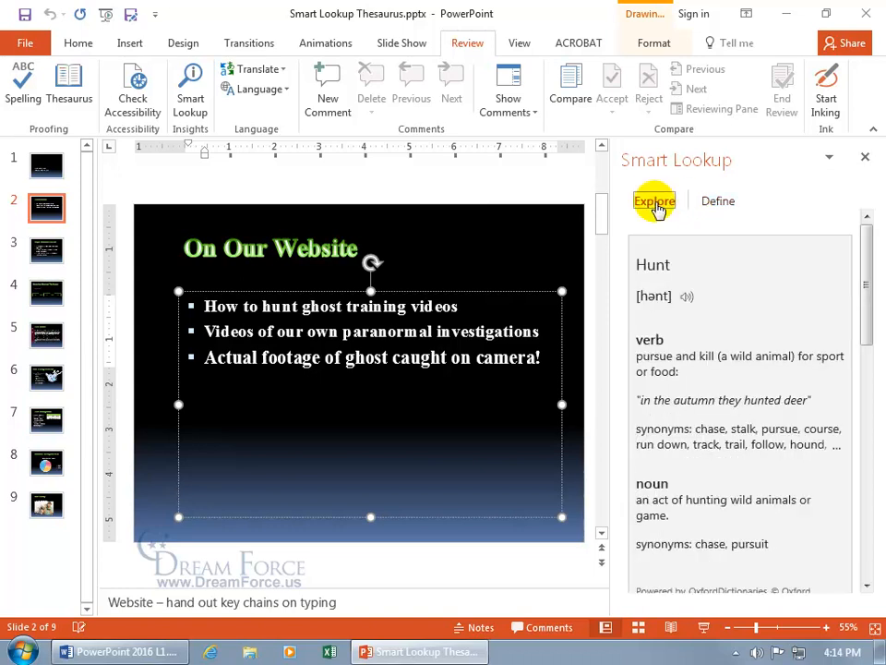
scroll("down", 3)
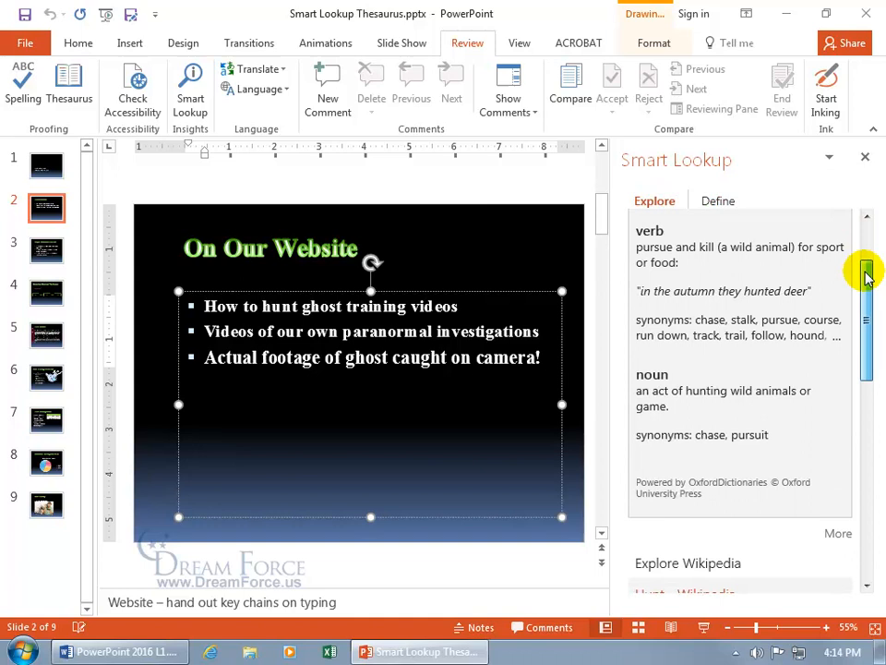
scroll("down", 3)
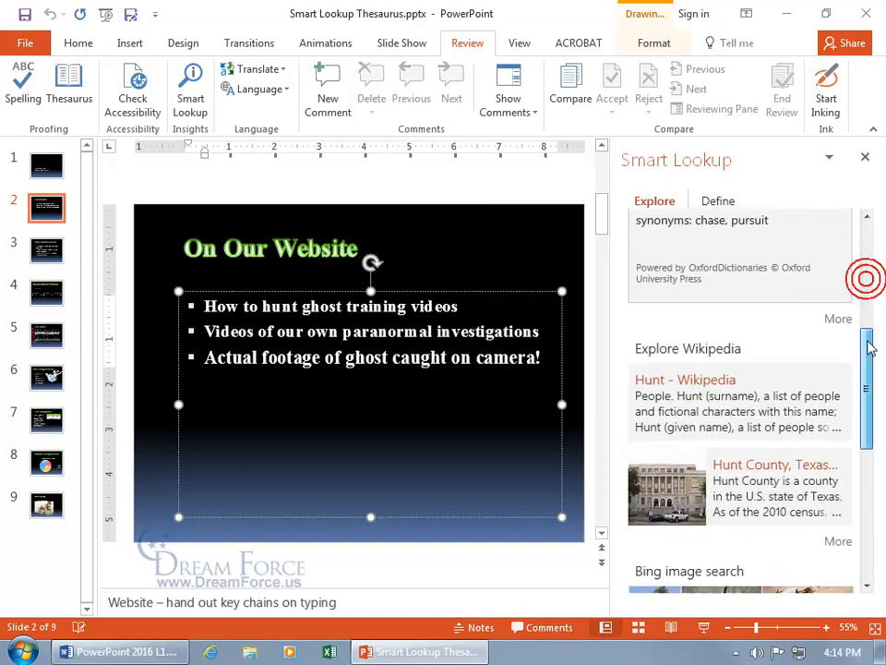
scroll("down", 3)
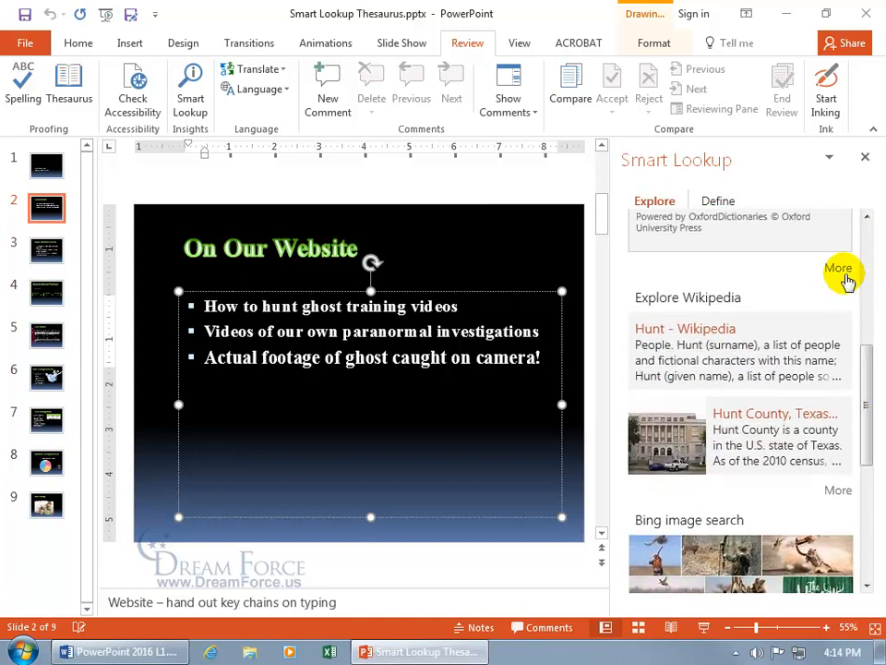
left_click(719, 200)
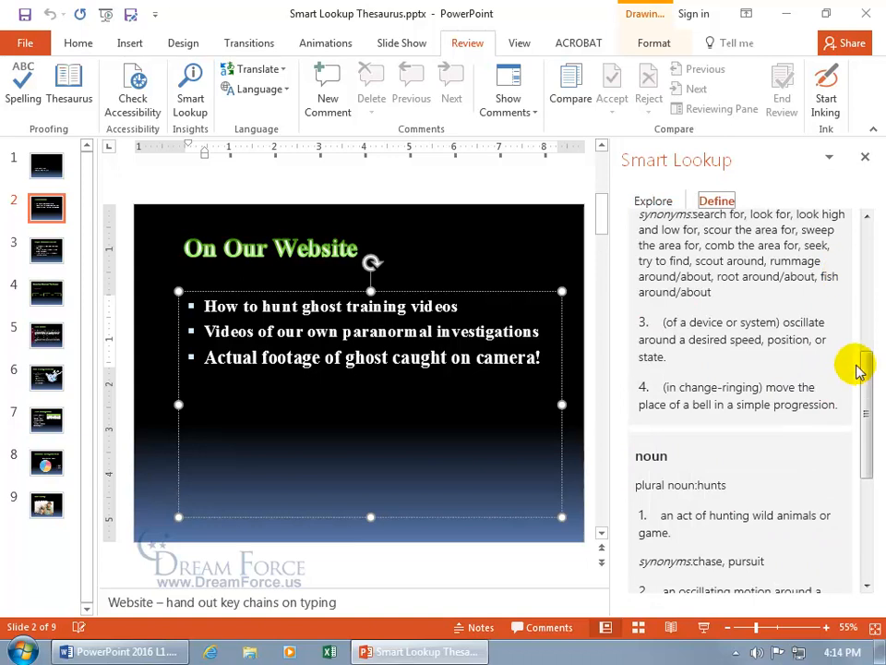
scroll("down", 3)
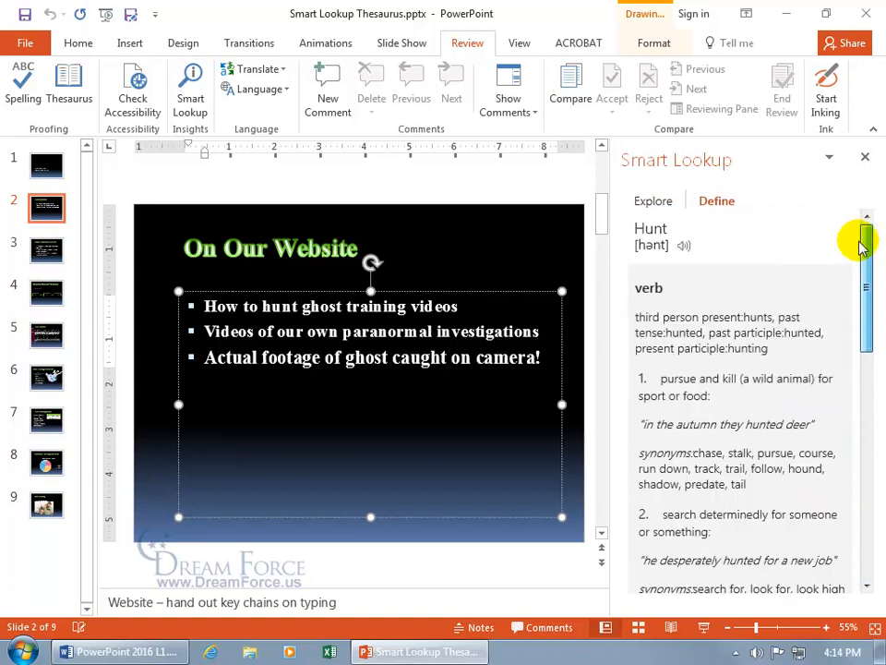
mouse_move(739, 222)
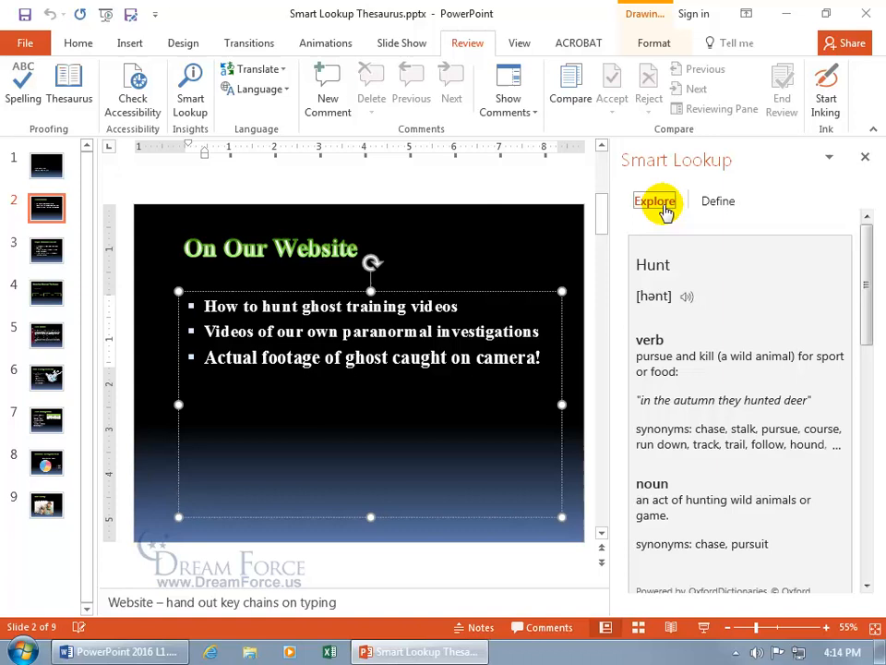
mouse_move(718, 199)
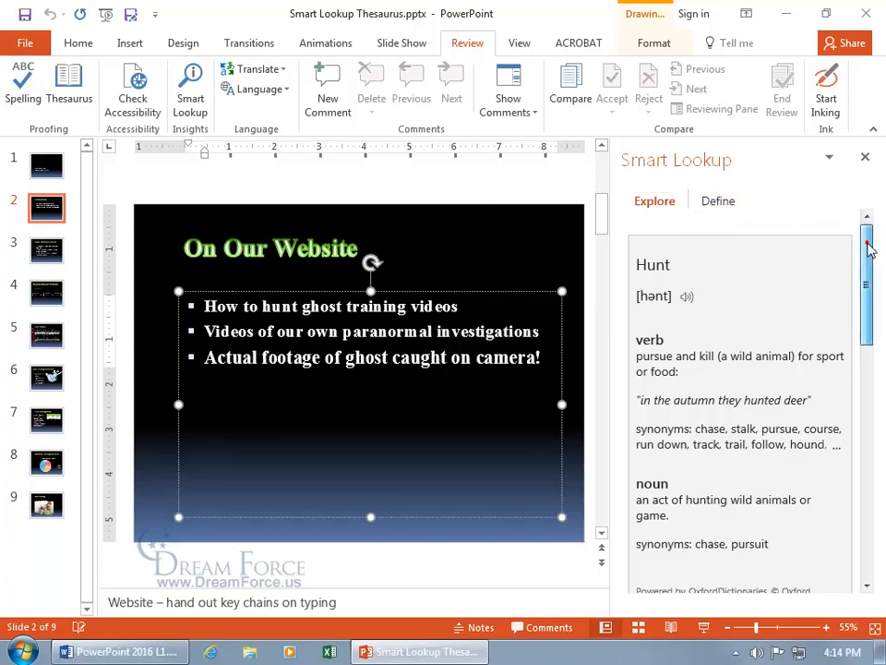
Step: Open the 'Hunt - Wikipedia' article from the Smart Lookup Explore results
scroll("down", 3)
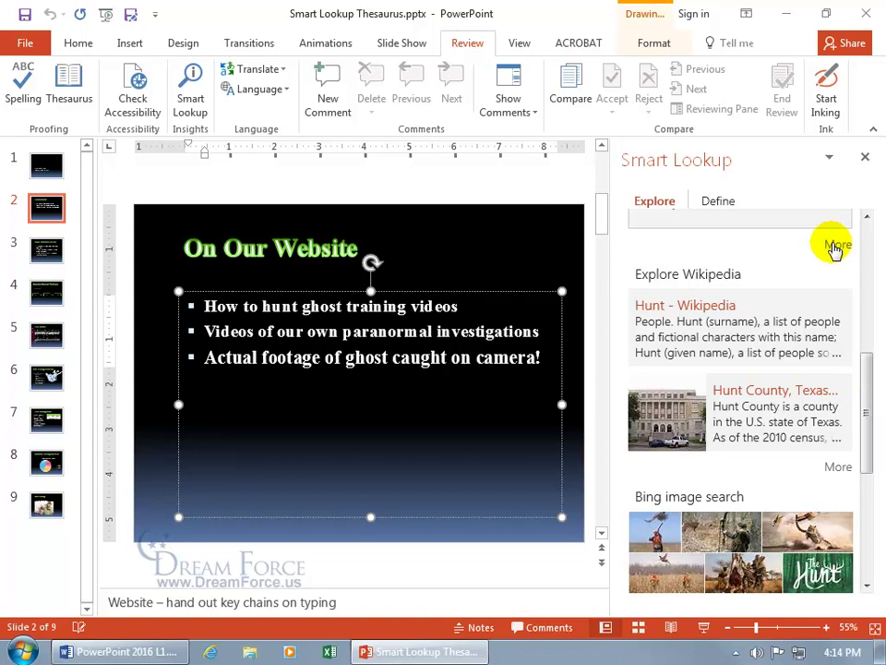
mouse_move(764, 313)
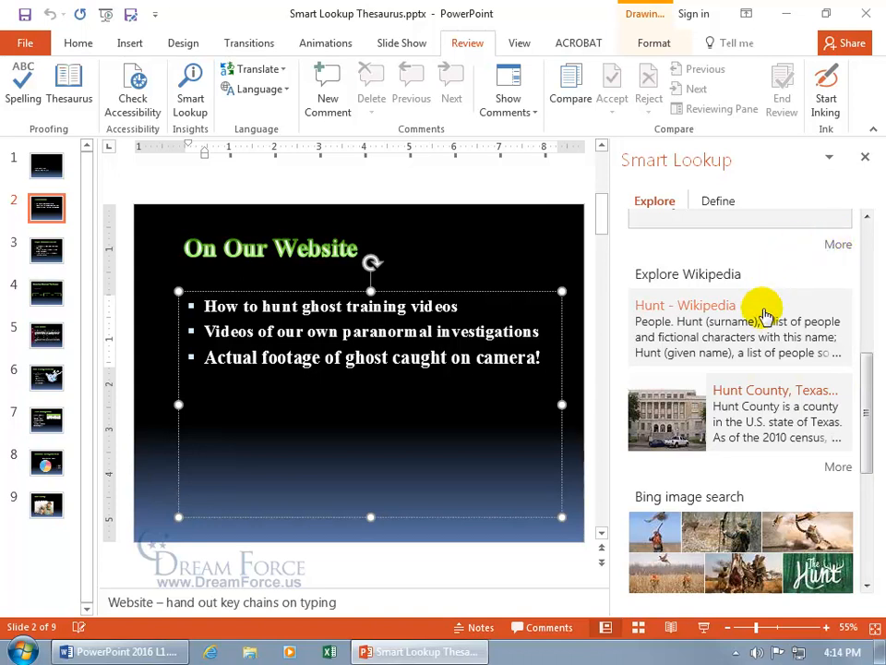
mouse_move(749, 340)
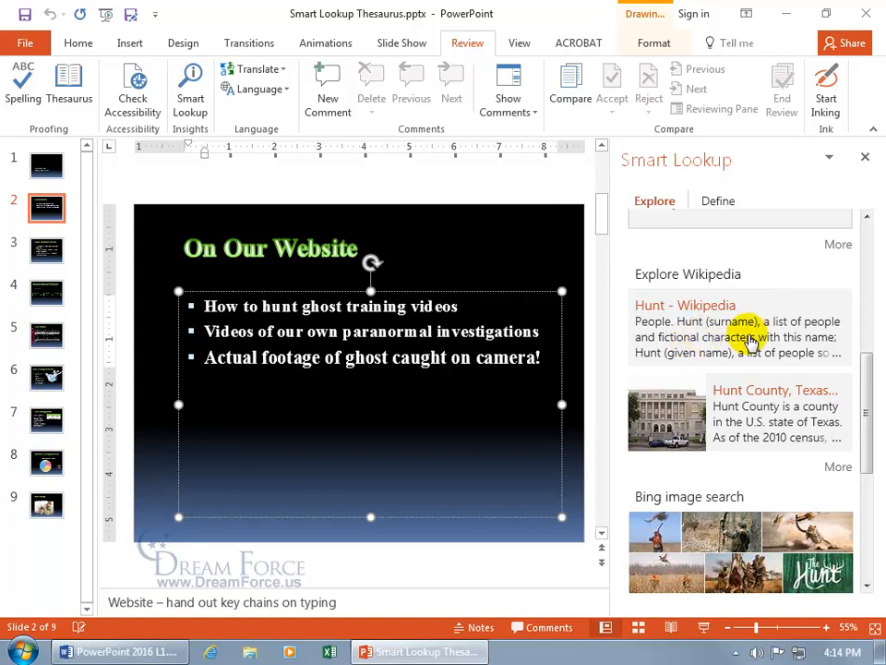
left_click(685, 305)
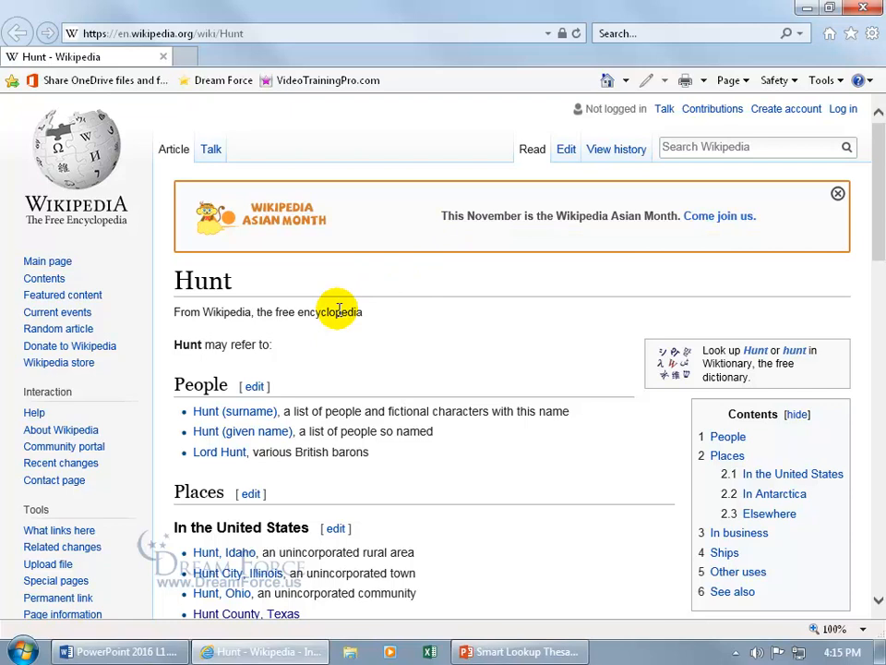
mouse_move(864, 7)
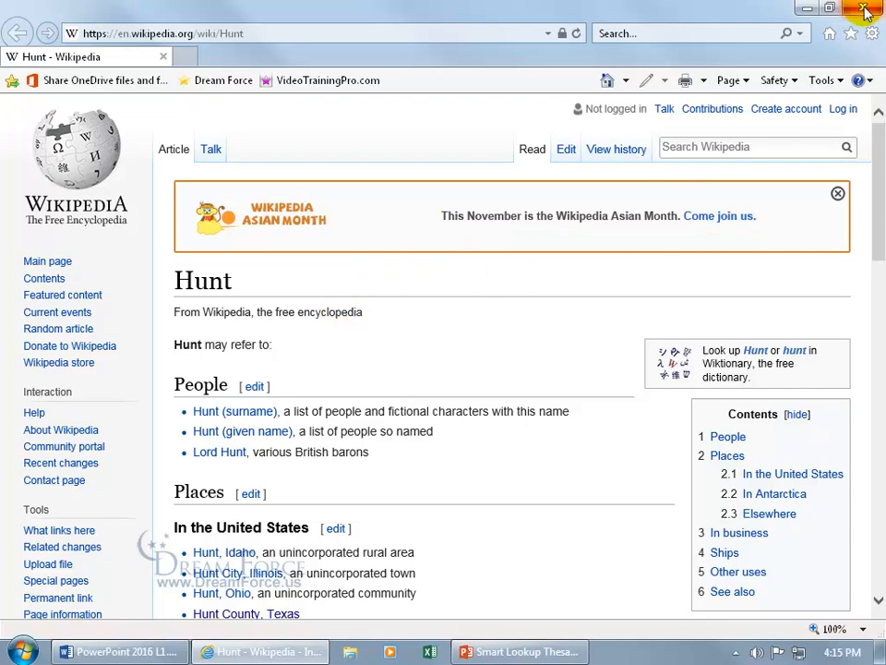
Step: Close the Wikipedia page, show more Bing image results for 'hunt' and open a hunting picture
left_click(421, 650)
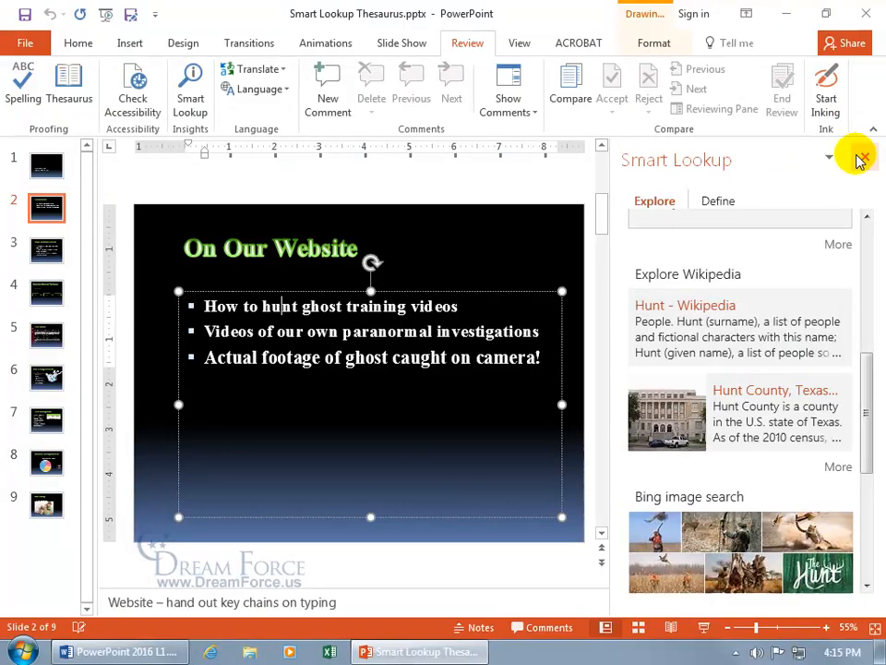
scroll("down", 3)
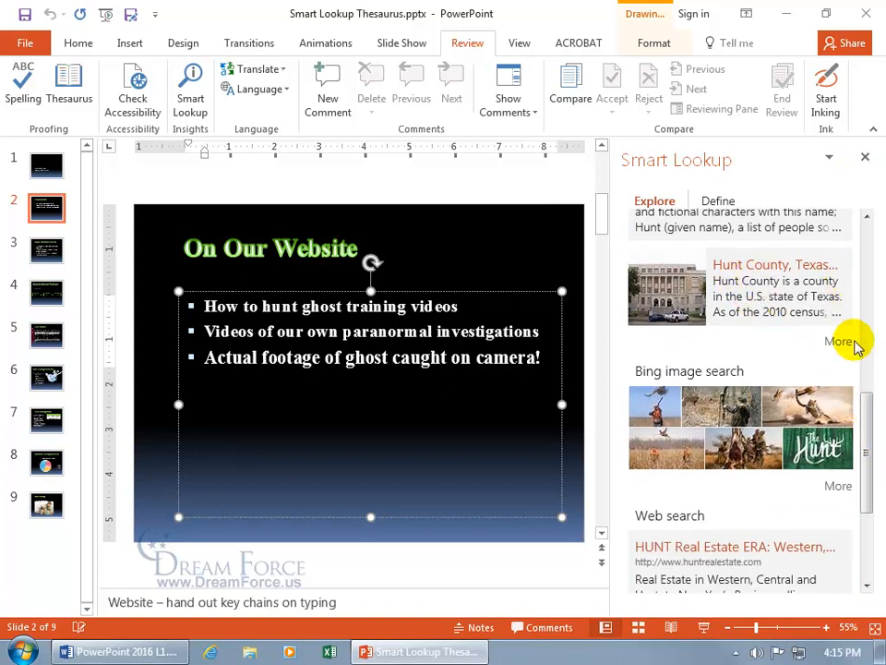
scroll("down", 3)
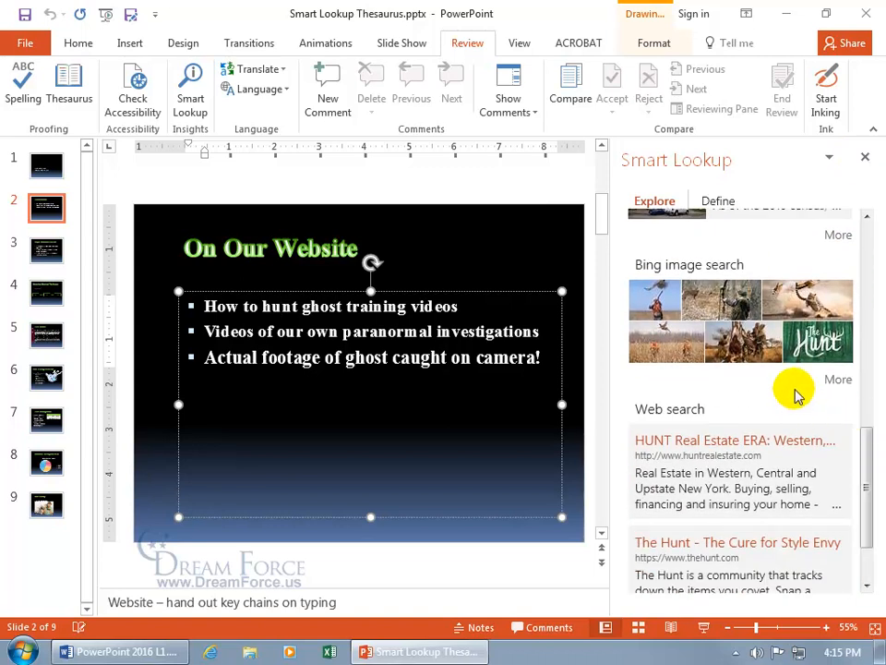
mouse_move(746, 384)
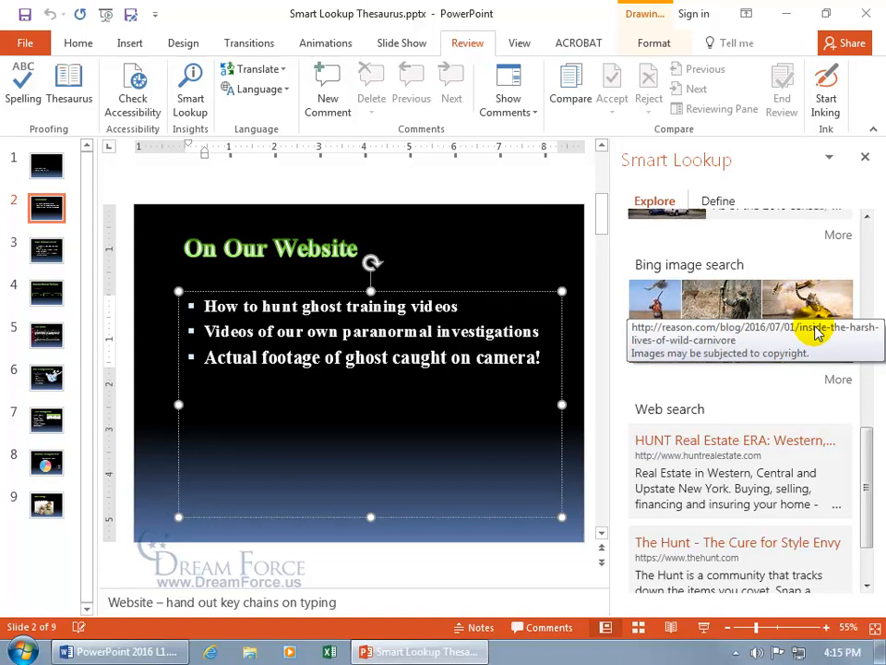
left_click(839, 237)
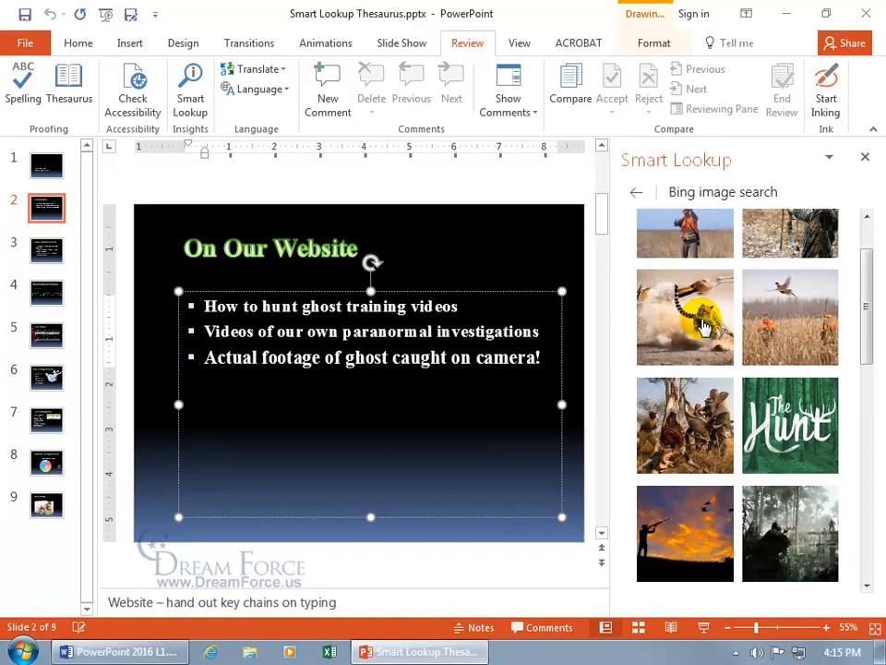
left_click(686, 318)
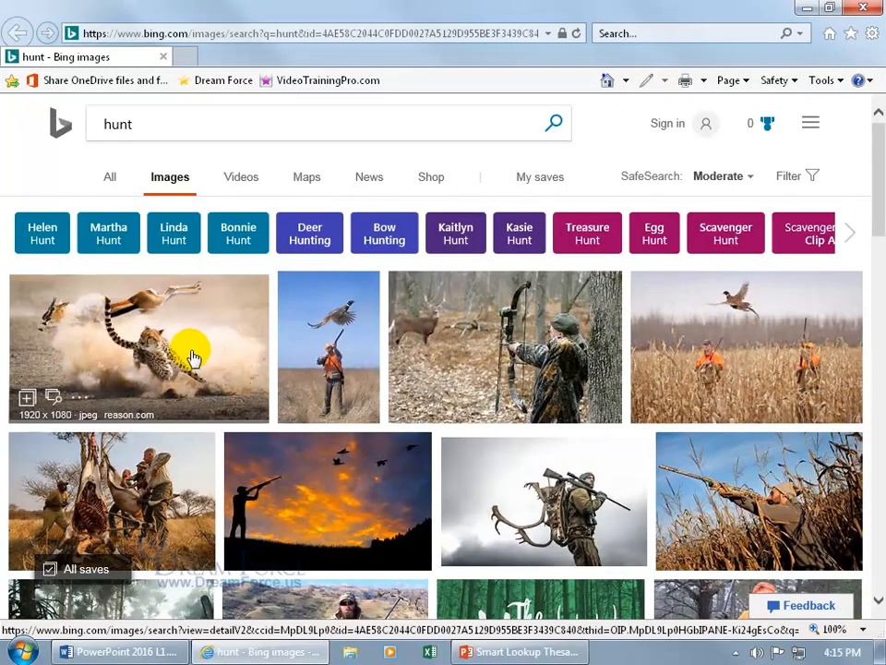
mouse_move(613, 422)
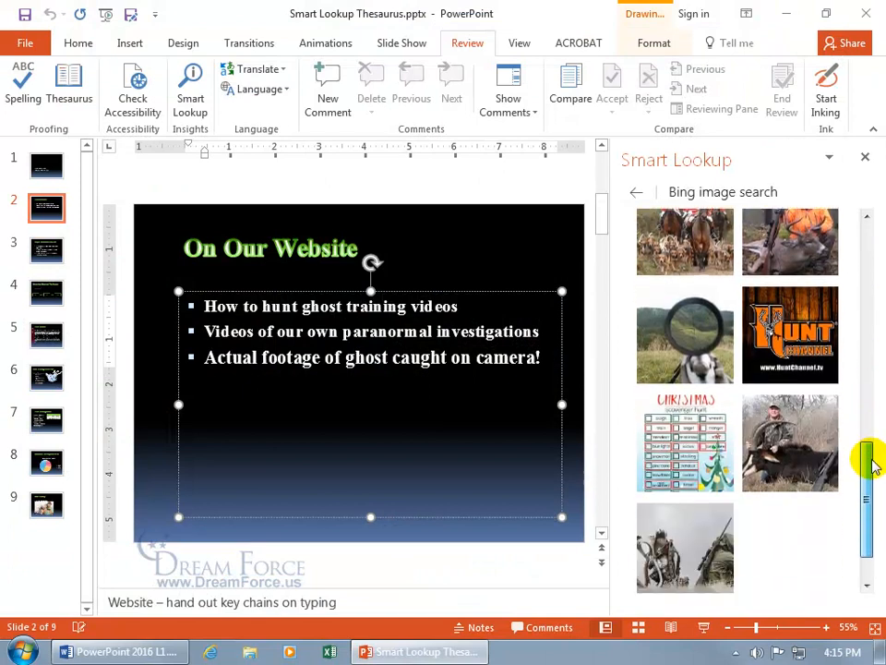
Step: Browse the Smart Lookup results, then close the pane leaving only the slide
scroll("up", 3)
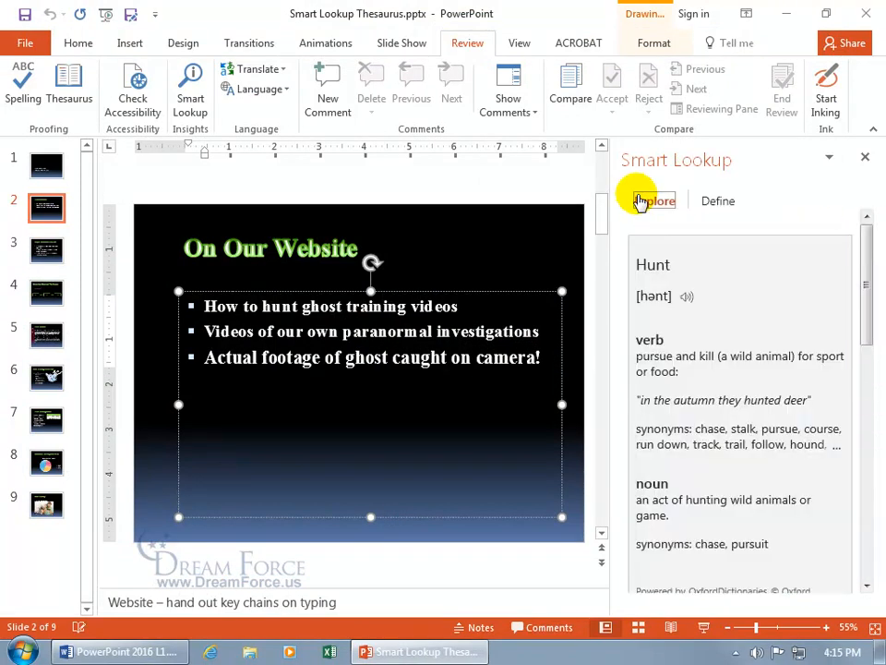
scroll("down", 3)
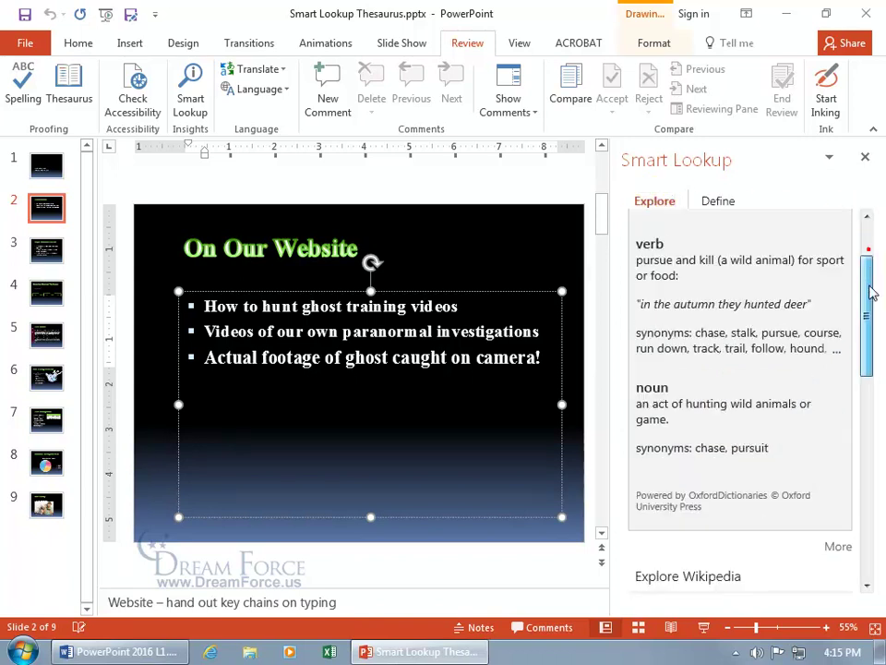
scroll("down", 3)
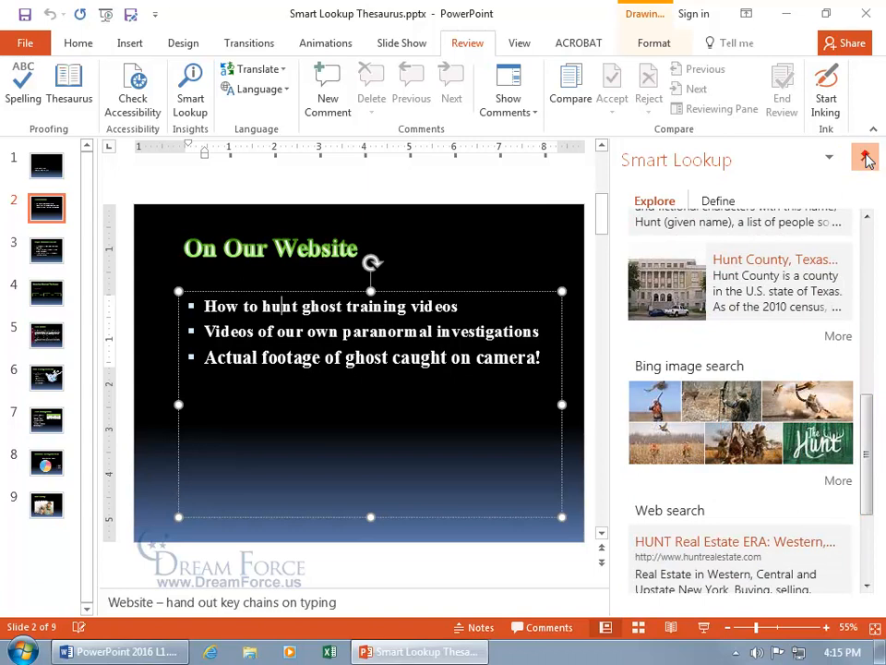
left_click(865, 157)
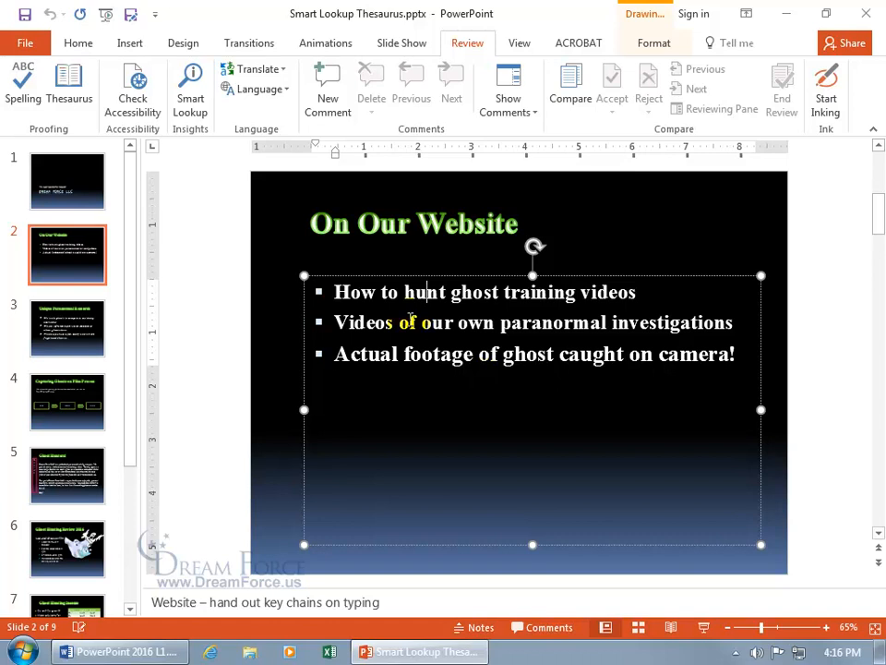
Step: Replace 'hunt' in the first bullet with the synonym 'pursue' via the Synonyms menu
double_click(438, 321)
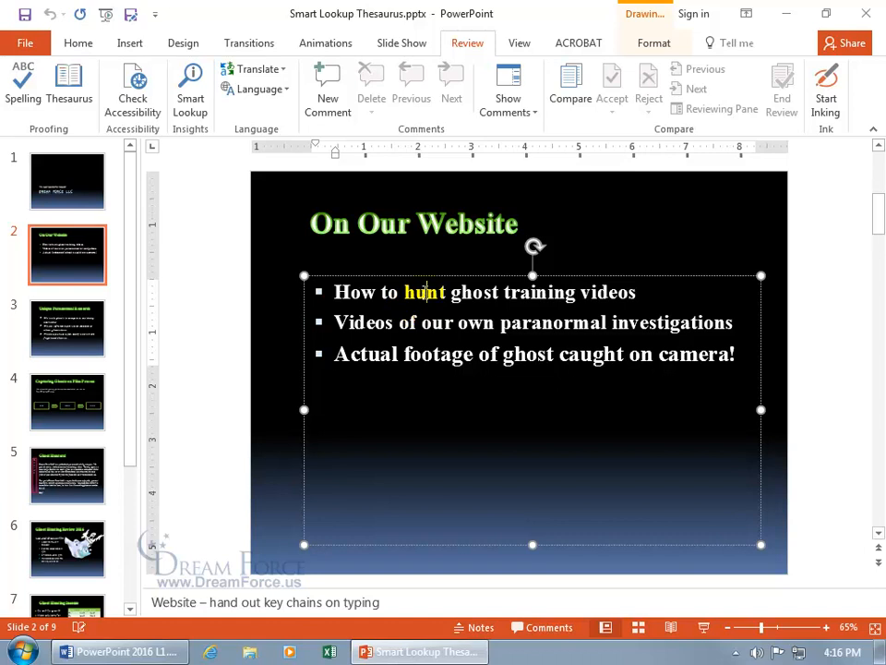
right_click(421, 292)
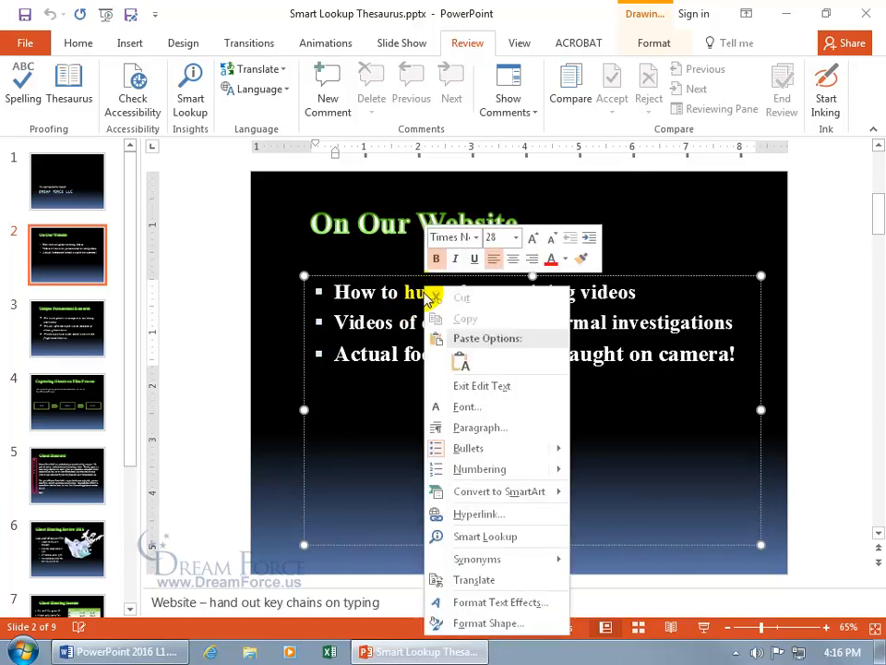
mouse_move(477, 558)
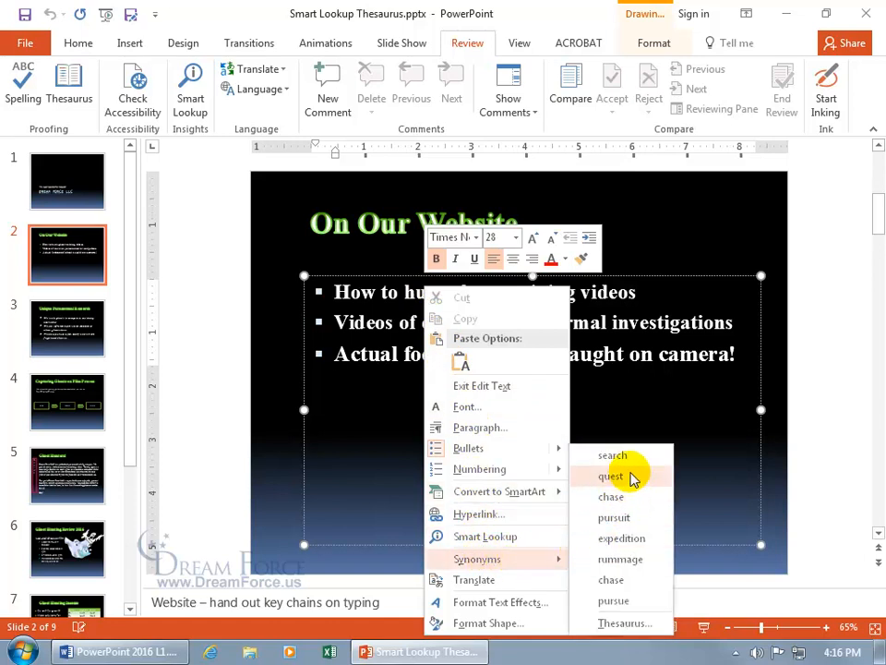
mouse_move(632, 462)
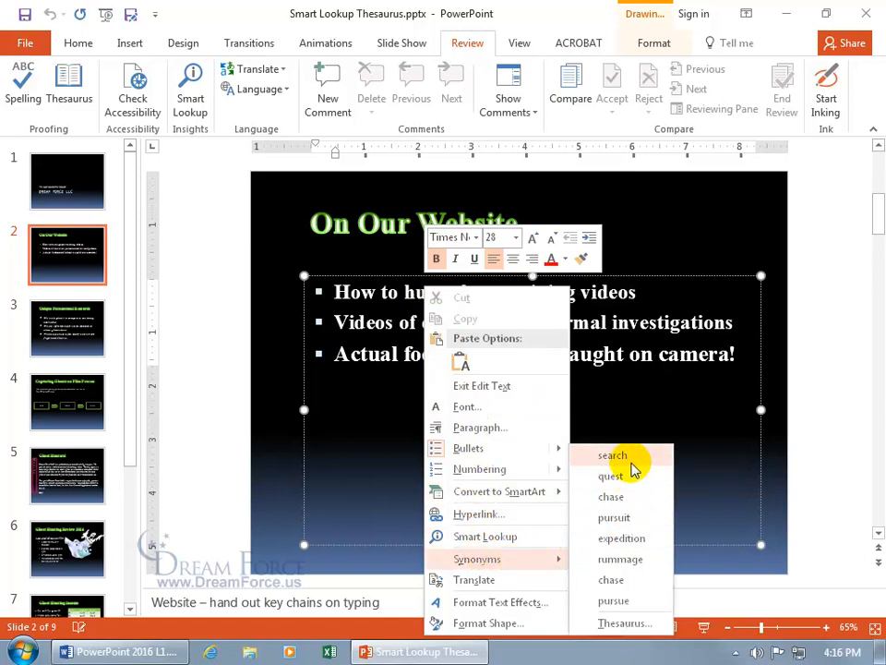
mouse_move(631, 551)
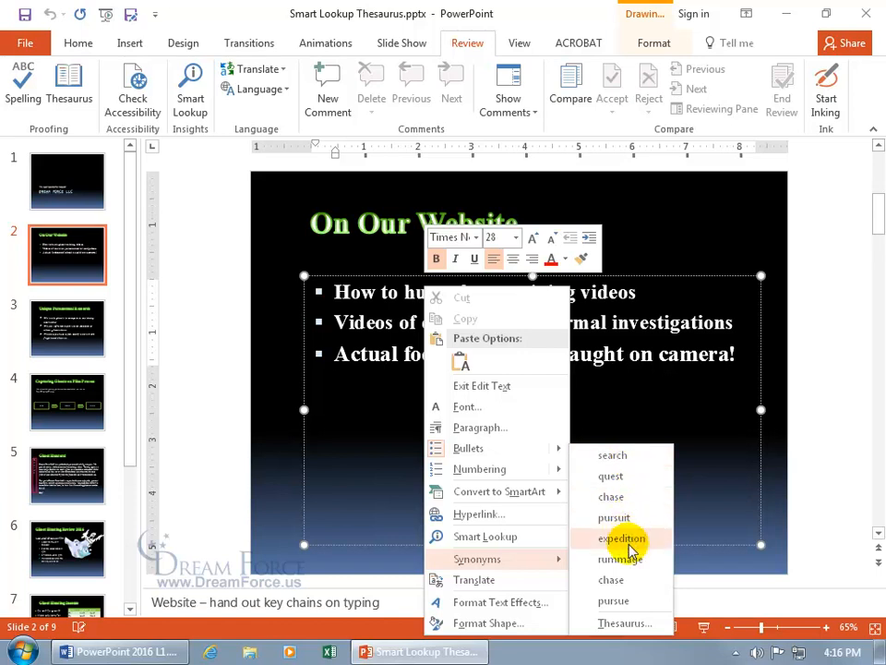
mouse_move(613, 602)
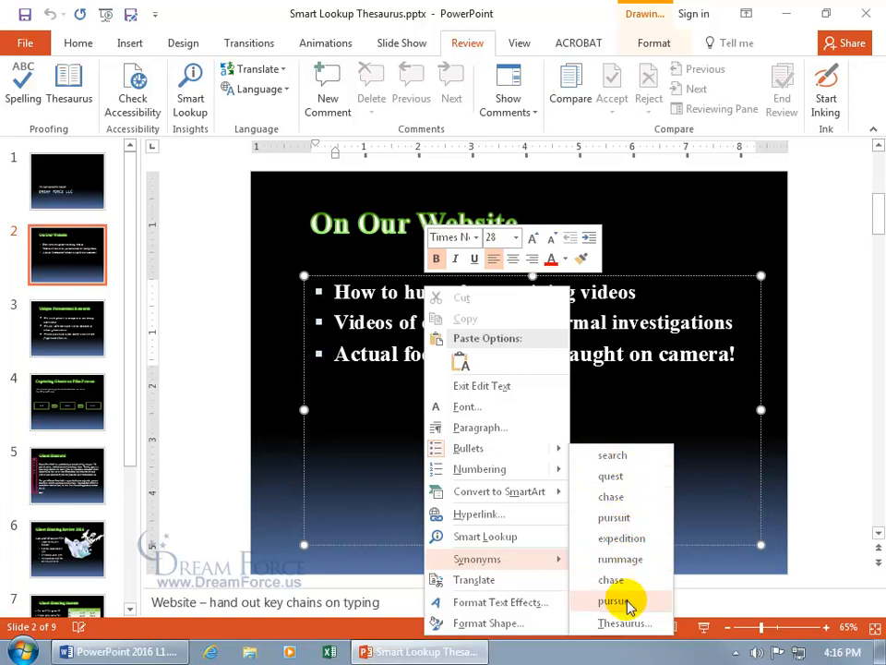
left_click(613, 602)
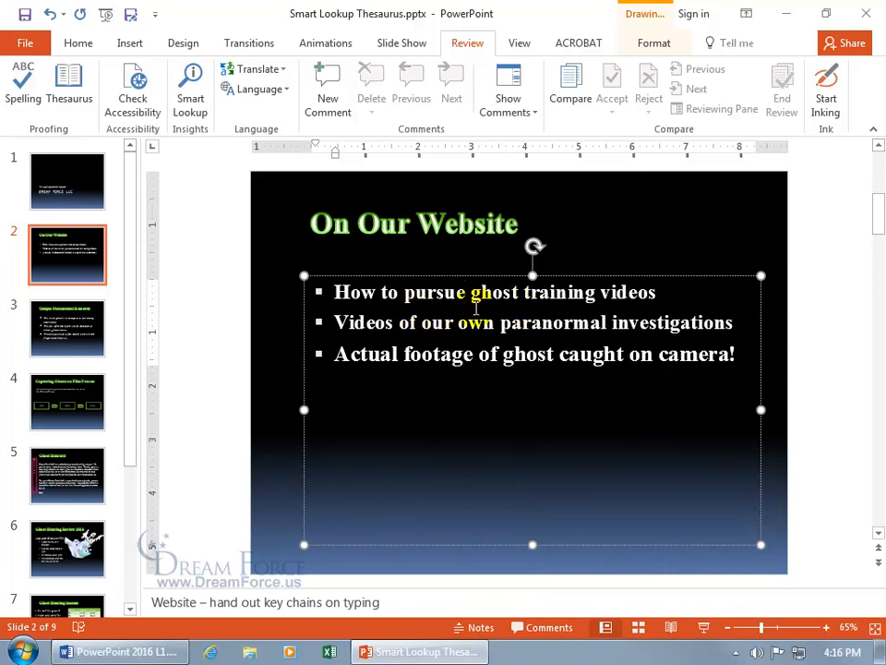
Step: Open the Thesaurus pane for 'pursue' from its Synonyms menu
right_click(434, 292)
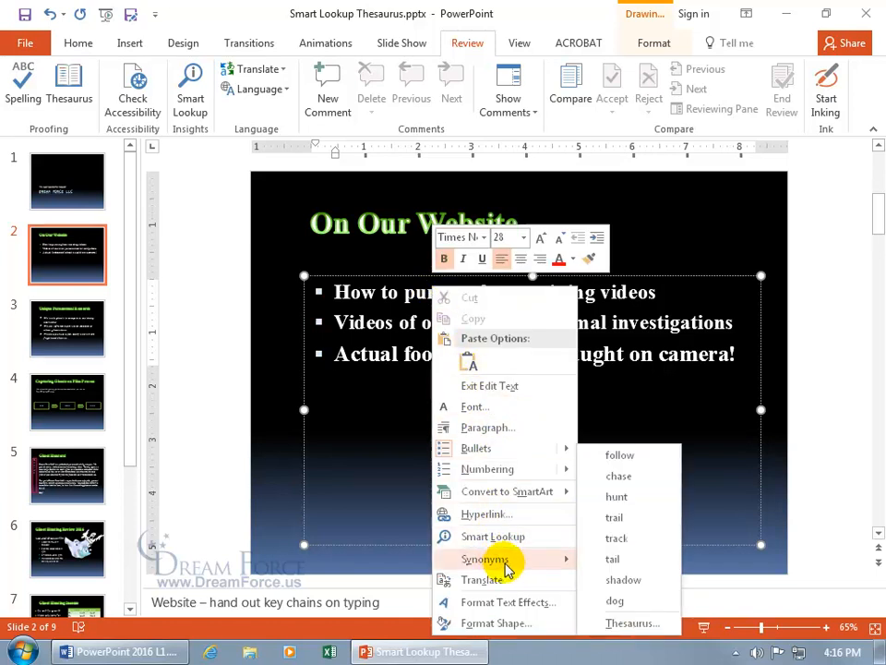
mouse_move(618, 477)
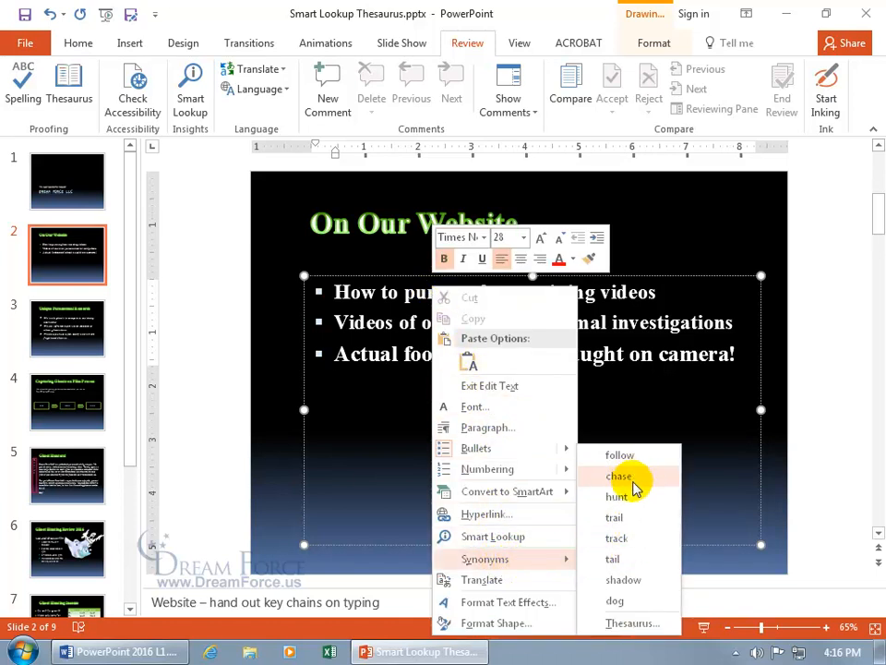
mouse_move(631, 624)
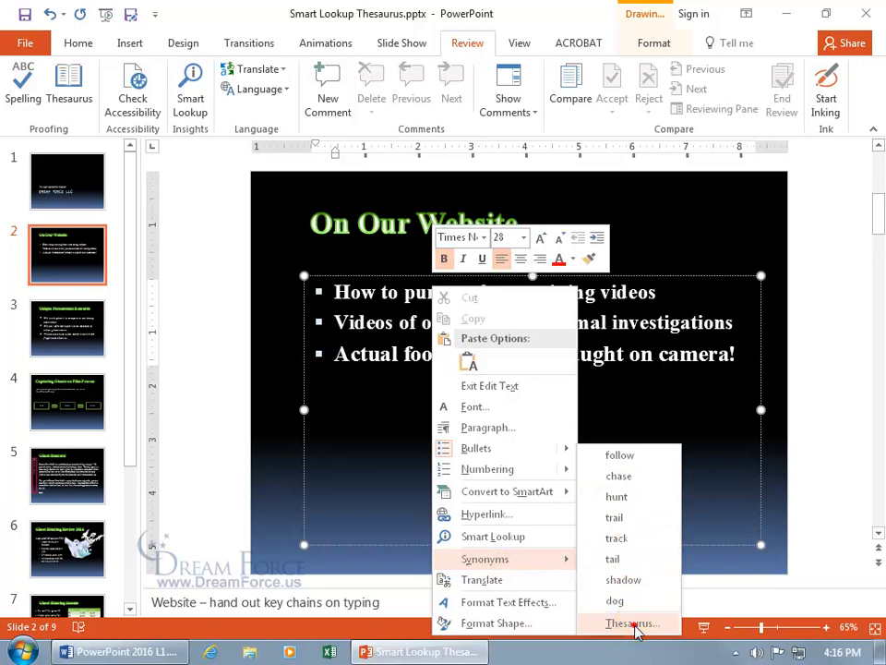
left_click(632, 623)
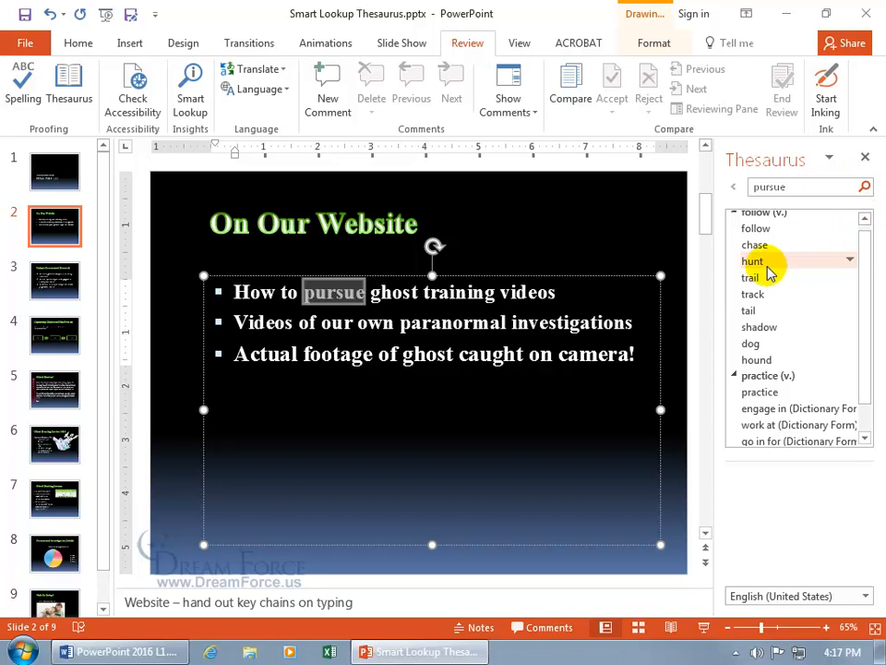
mouse_move(739, 269)
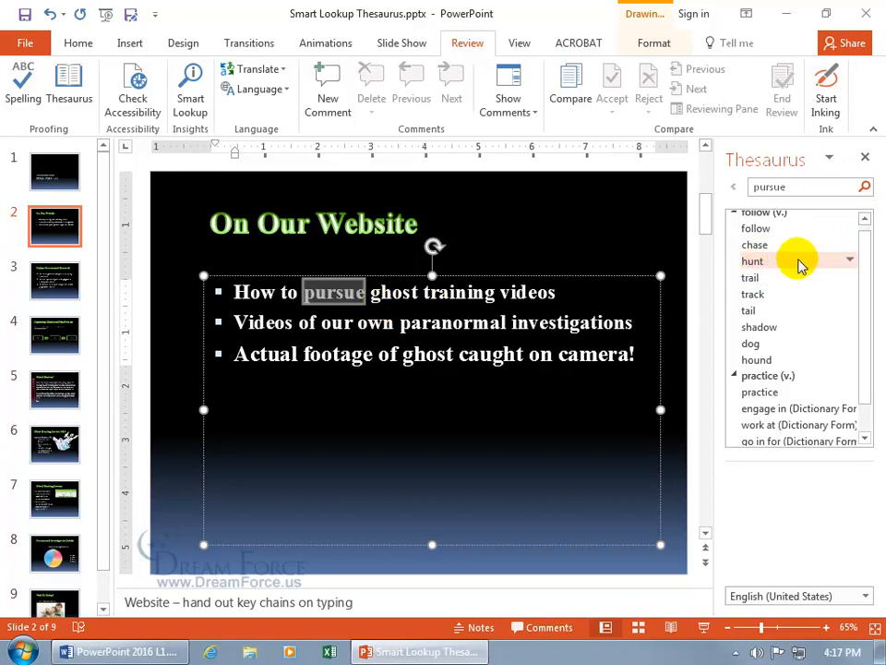
Step: Insert 'hunt' from the Thesaurus pane to replace 'pursue' in the first bullet
left_click(849, 261)
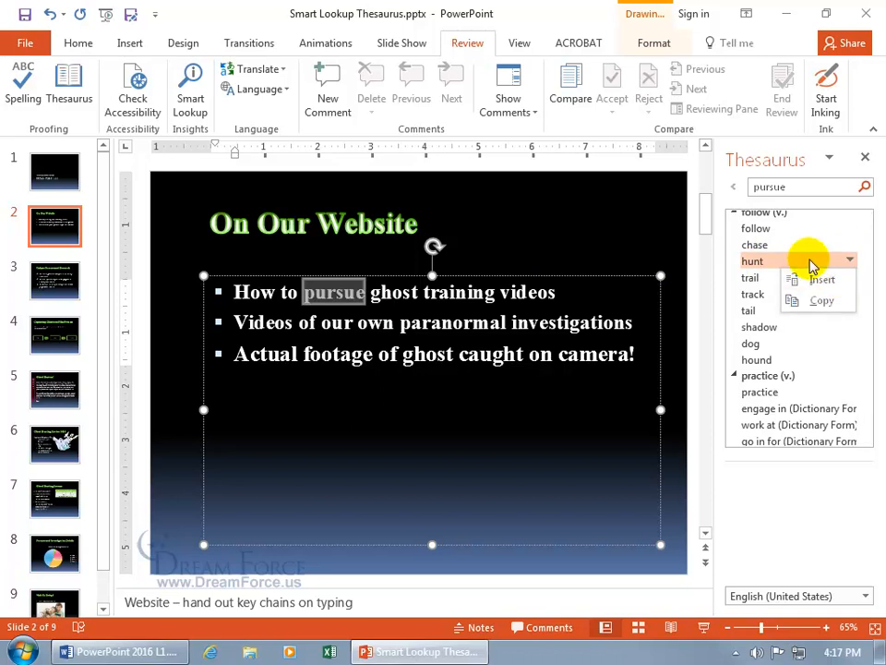
left_click(822, 278)
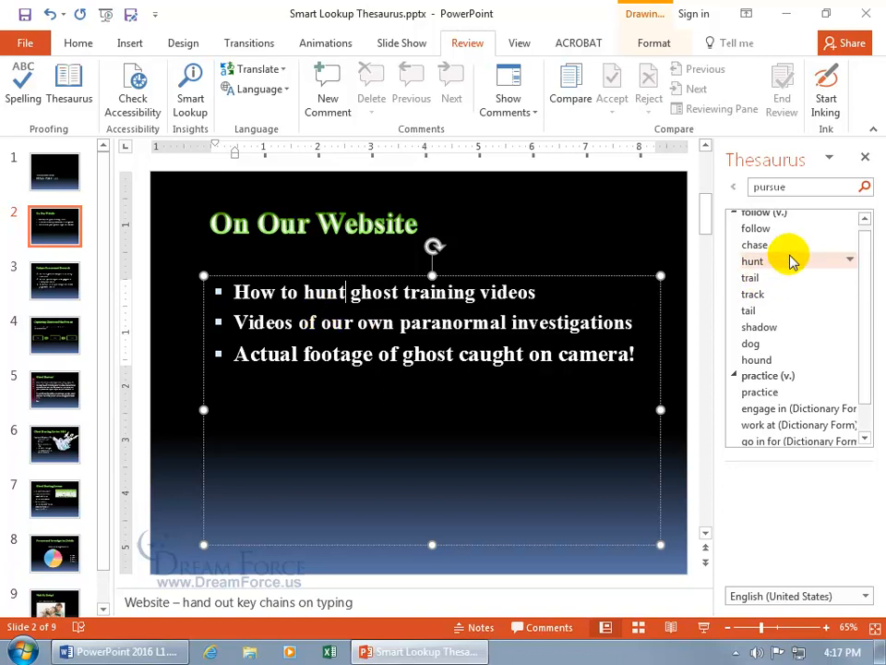
mouse_move(753, 310)
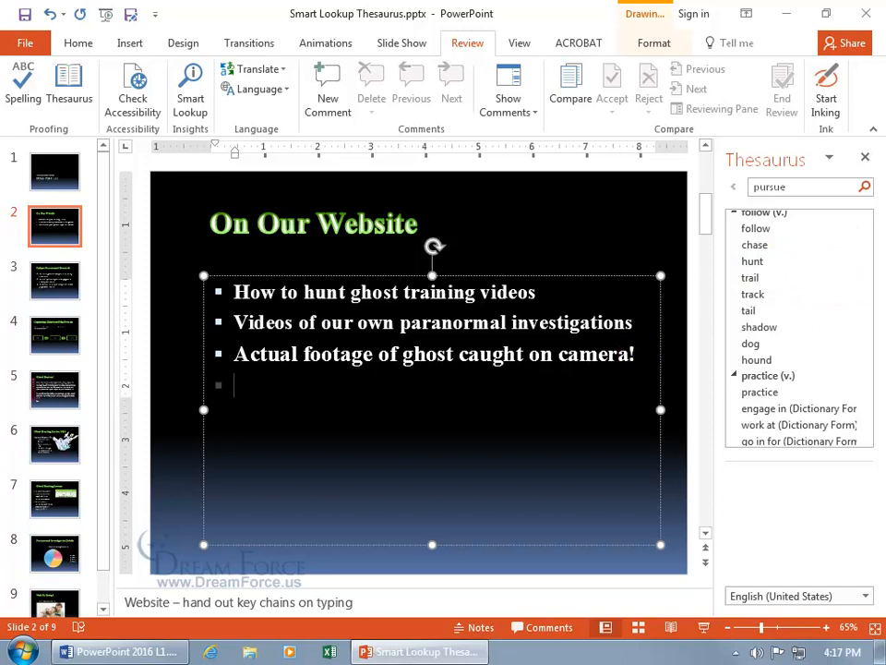
Step: Enter 'hunt' as a new fourth bullet beneath the existing three
double_click(498, 355)
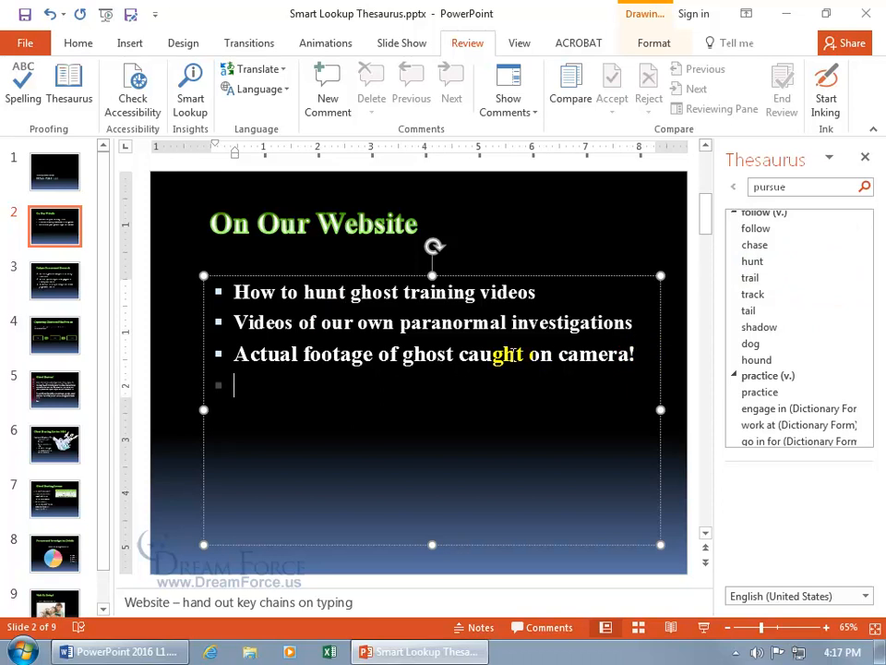
type("hunt")
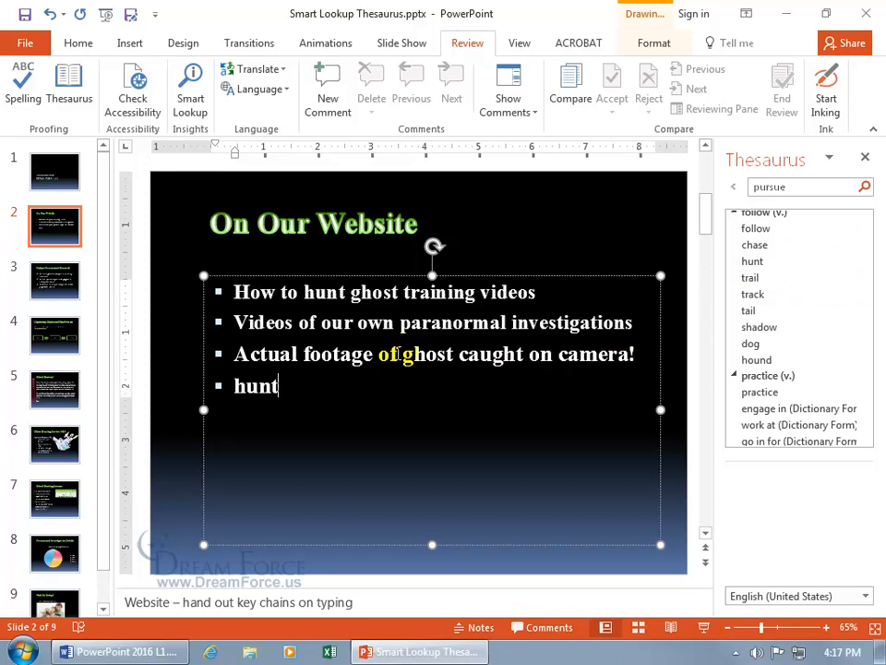